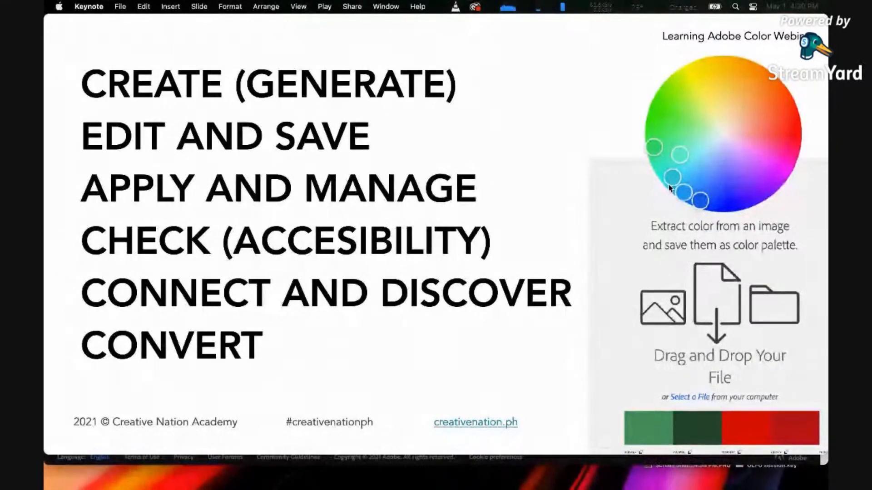
pyautogui.moveTo(466, 378)
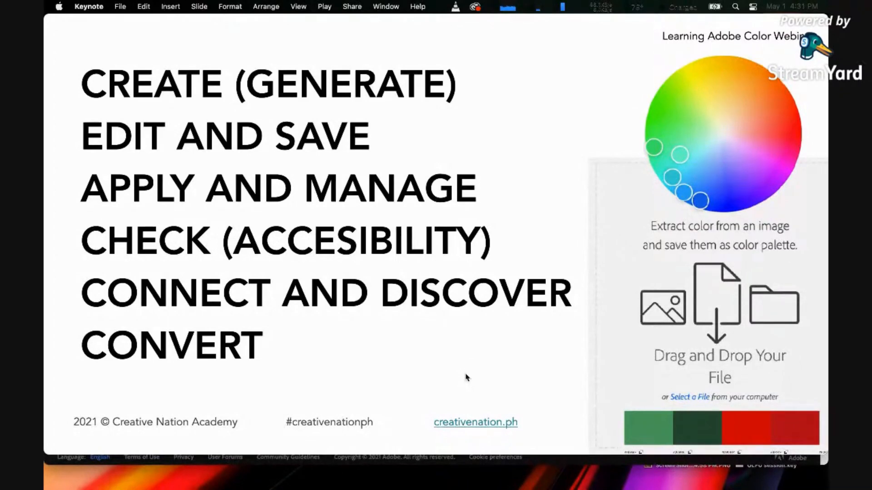
pyautogui.moveTo(461, 349)
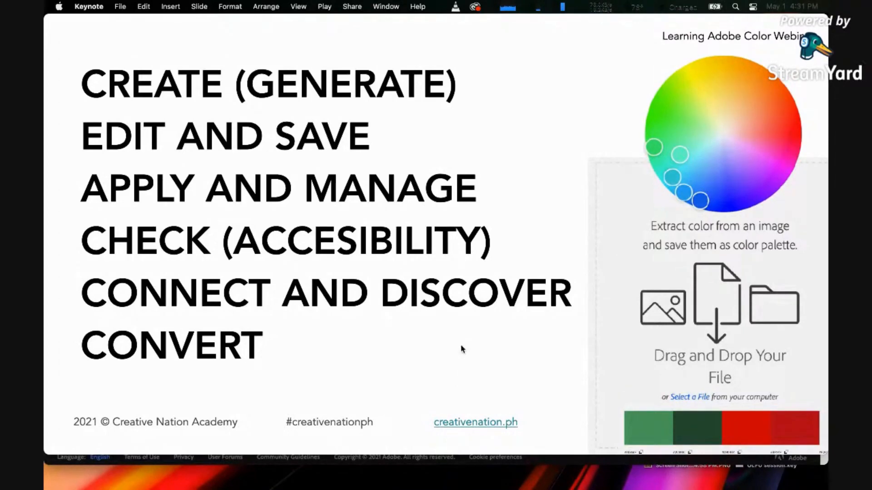